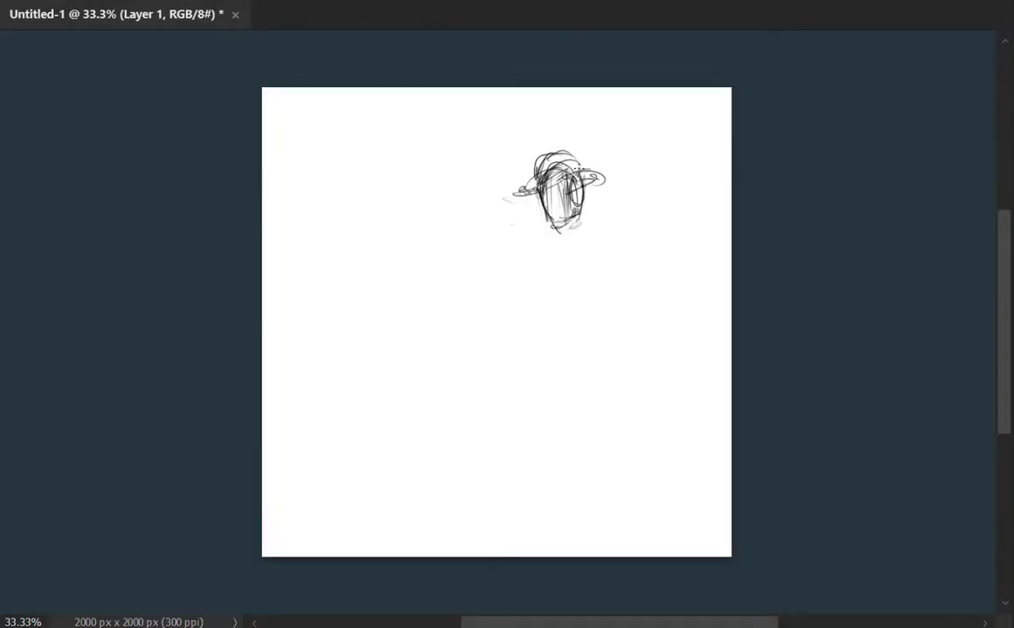
# Step: Sketch the hatted figure's torso, striding legs and ground line, then the second figure lying behind
pyautogui.moveTo(576, 201); pyautogui.dragTo(511, 485)
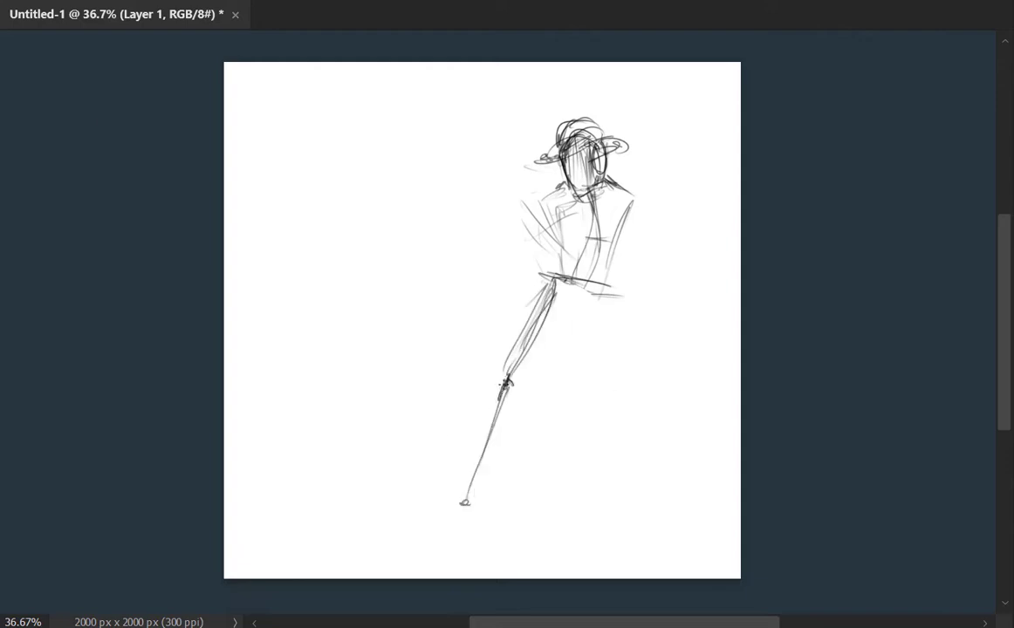
pyautogui.moveTo(541, 297); pyautogui.dragTo(611, 506)
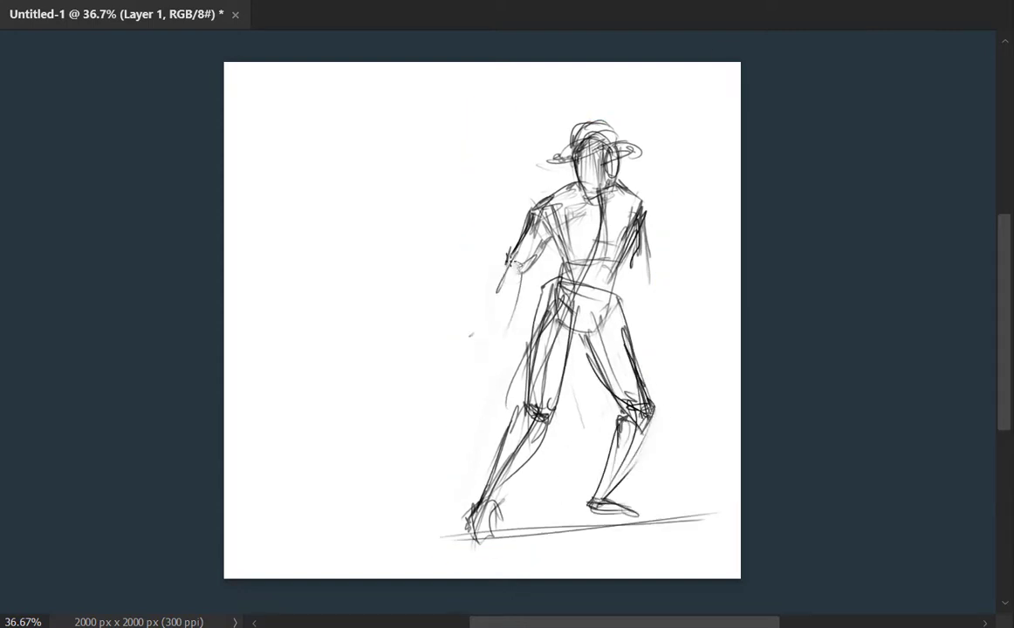
pyautogui.moveTo(523, 201); pyautogui.dragTo(349, 489)
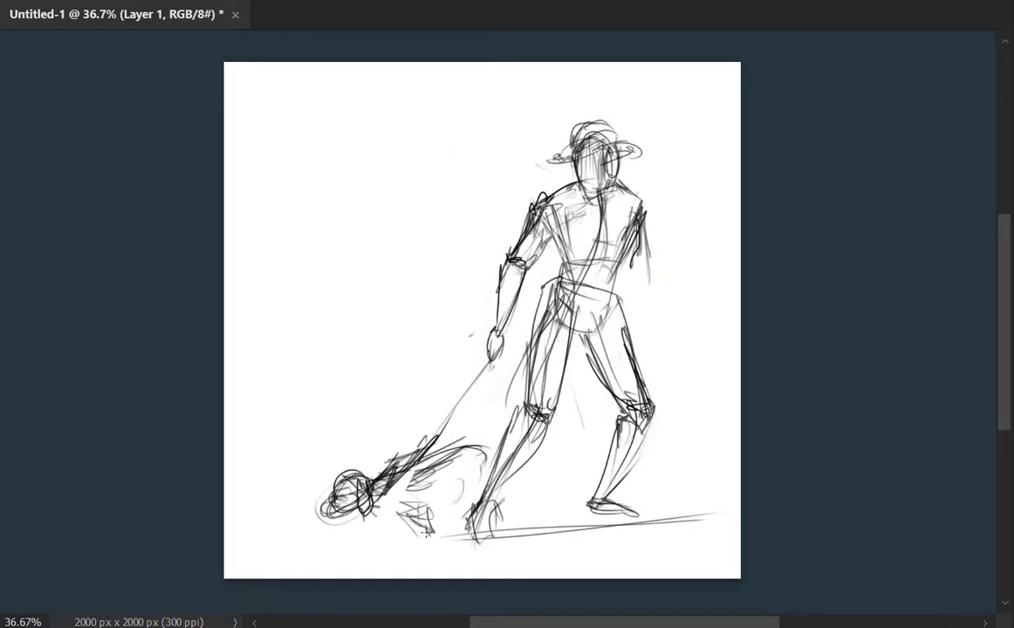